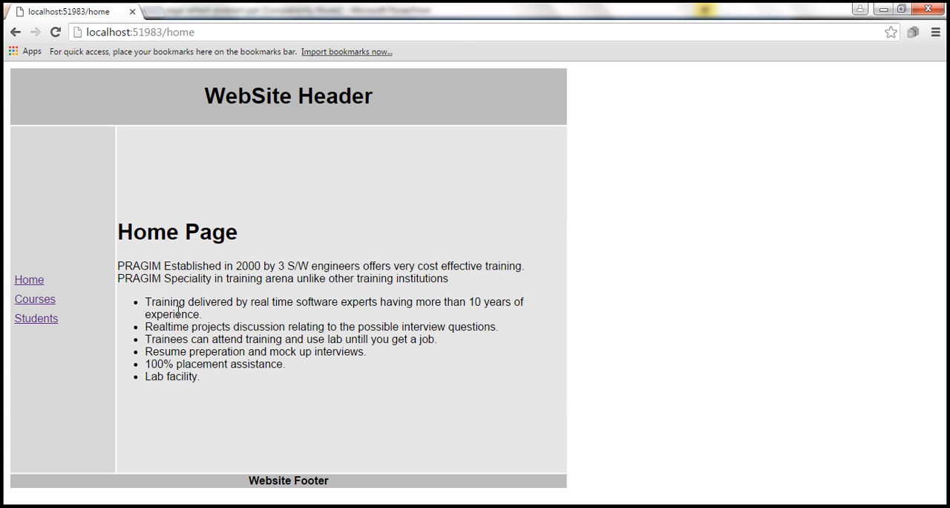
mouse_move(155, 301)
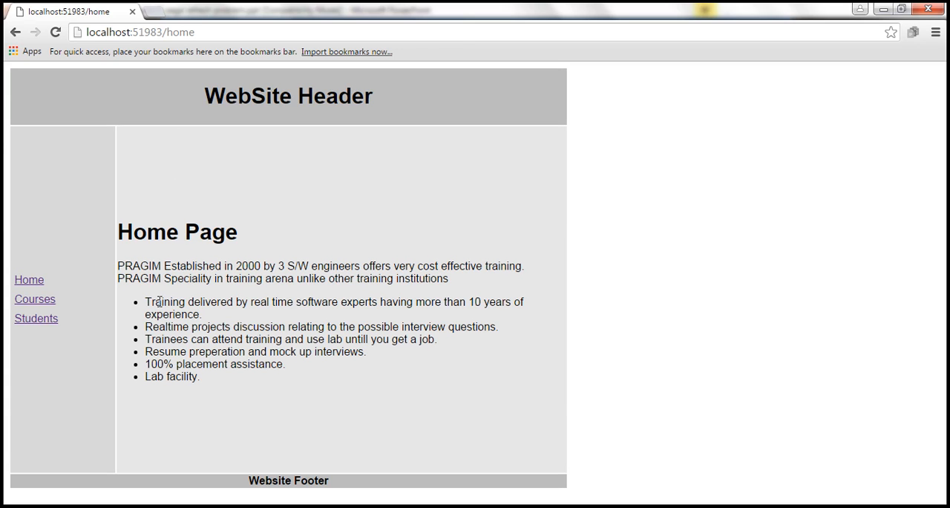
mouse_move(35, 319)
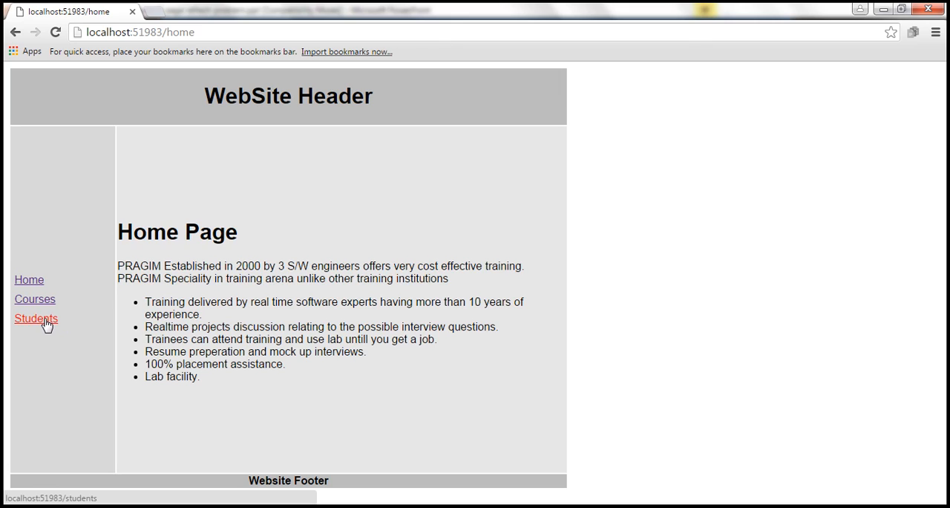
Open Students in the left navigation, then Sara's details from the list.
click(35, 319)
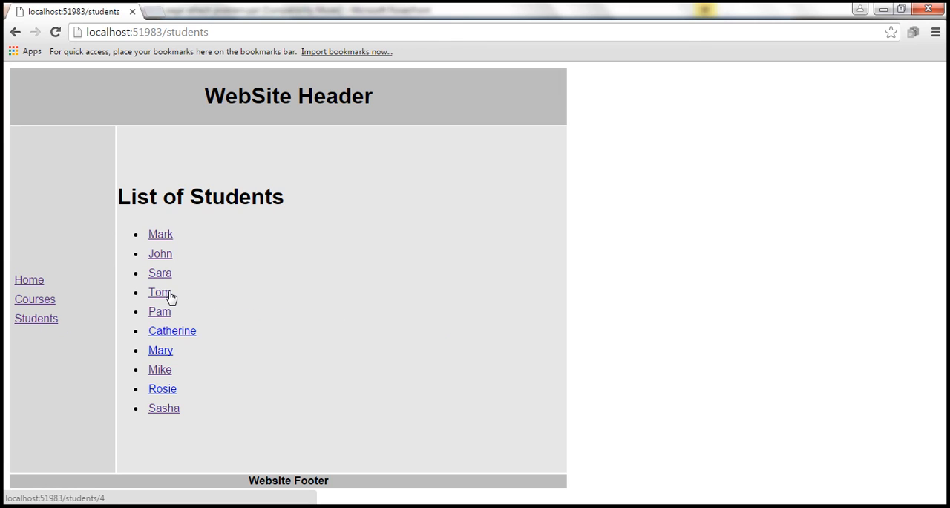
mouse_move(164, 275)
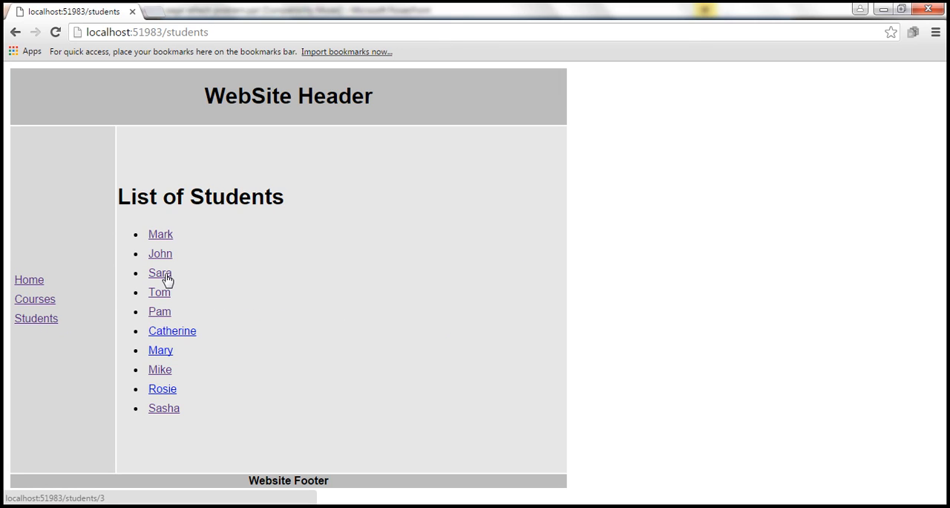
click(158, 272)
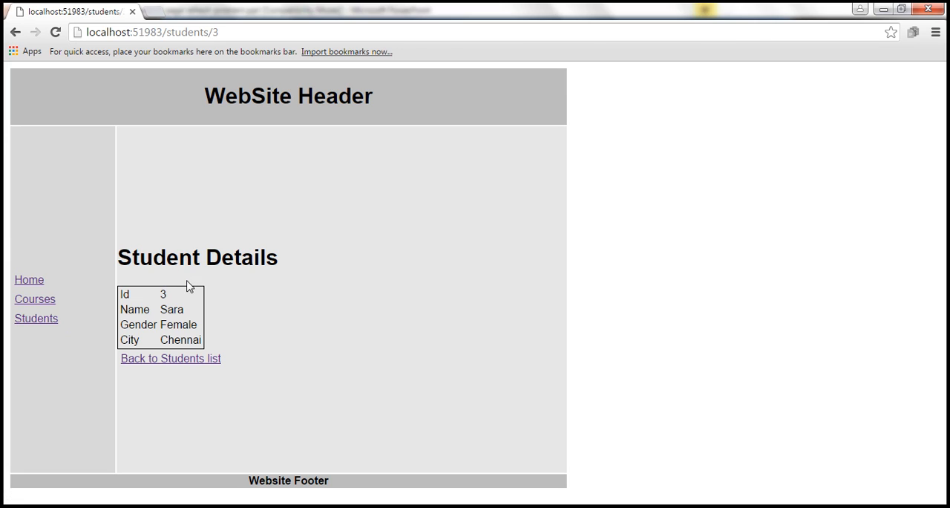
mouse_move(219, 304)
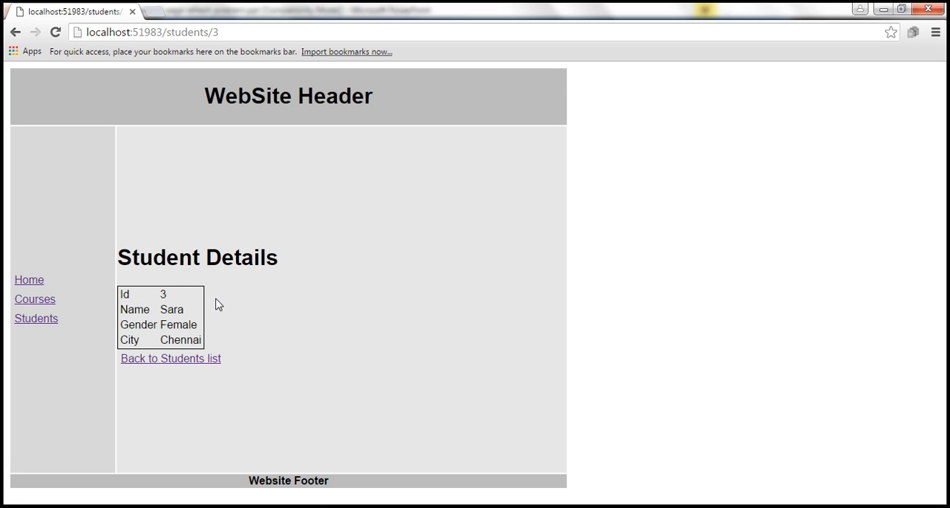
mouse_move(187, 251)
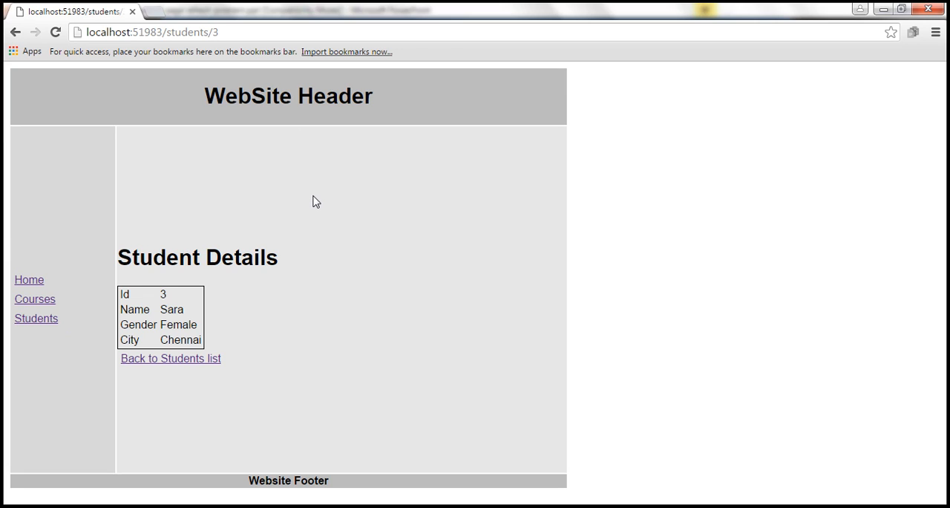
mouse_move(350, 226)
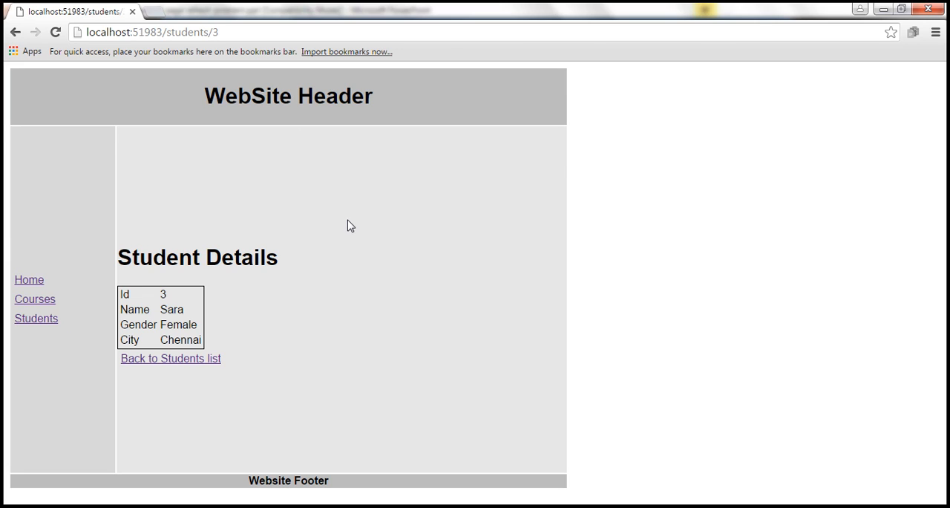
Reload Sara's details page from the page context menu.
right_click(652, 154)
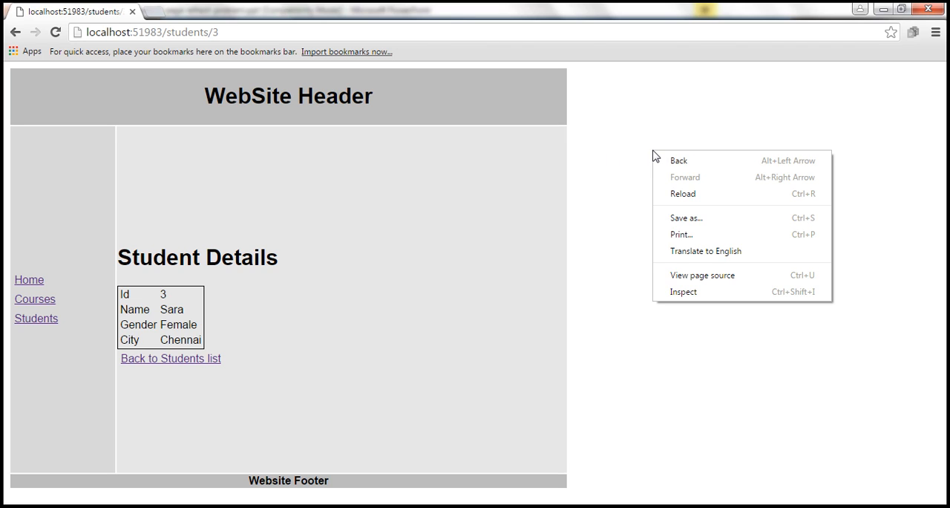
mouse_move(689, 197)
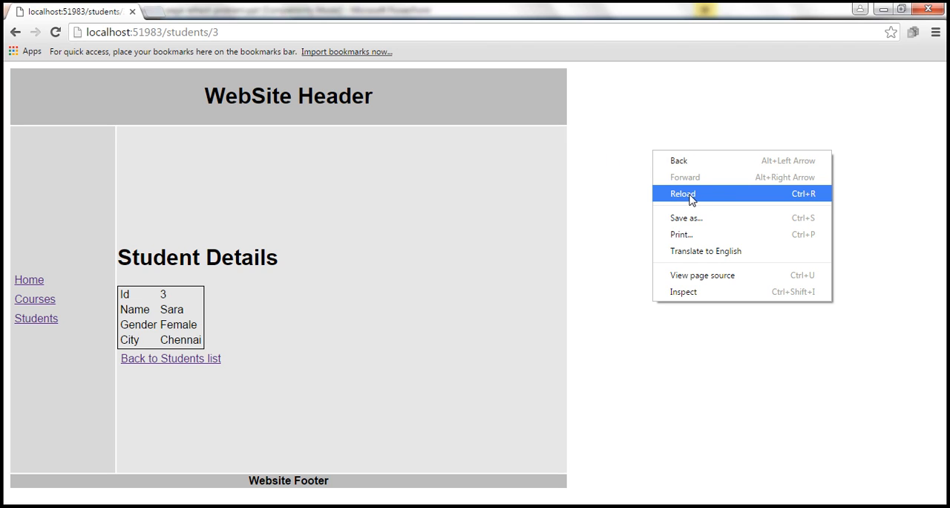
click(682, 193)
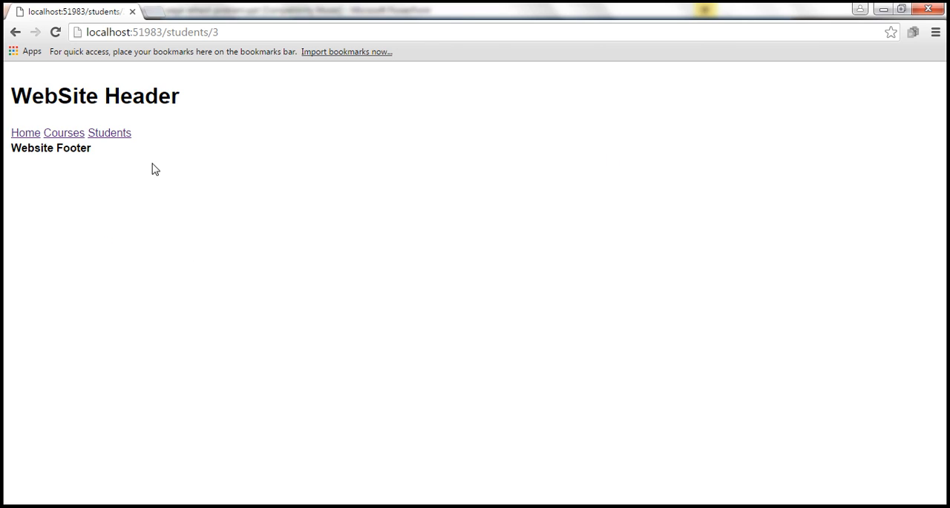
mouse_move(233, 237)
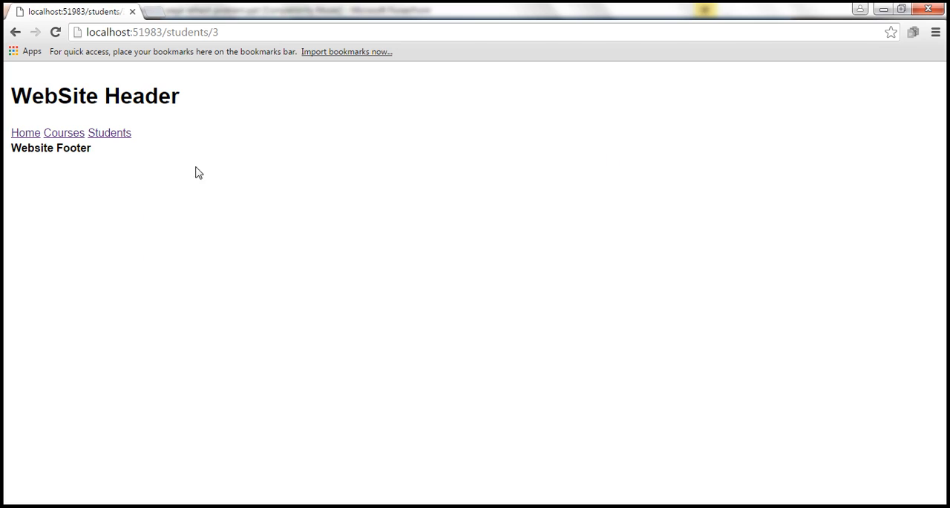
mouse_move(228, 172)
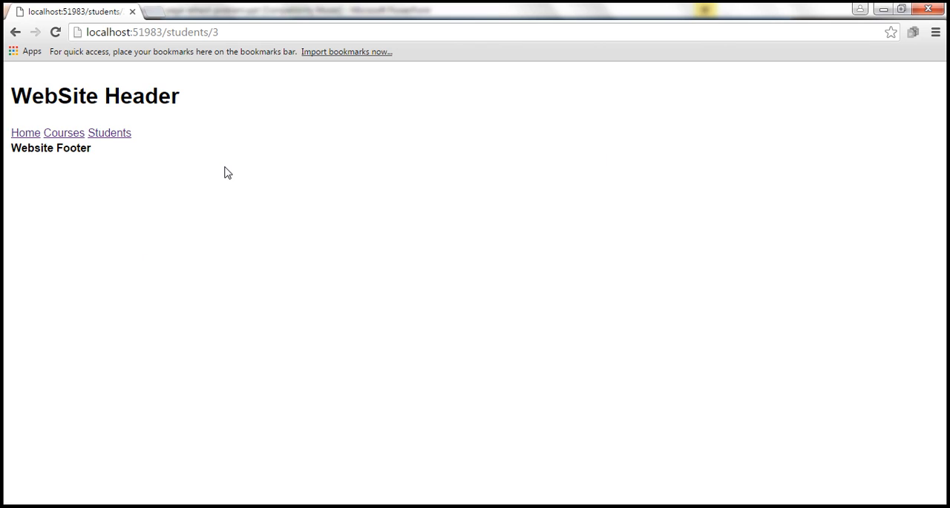
mouse_move(938, 33)
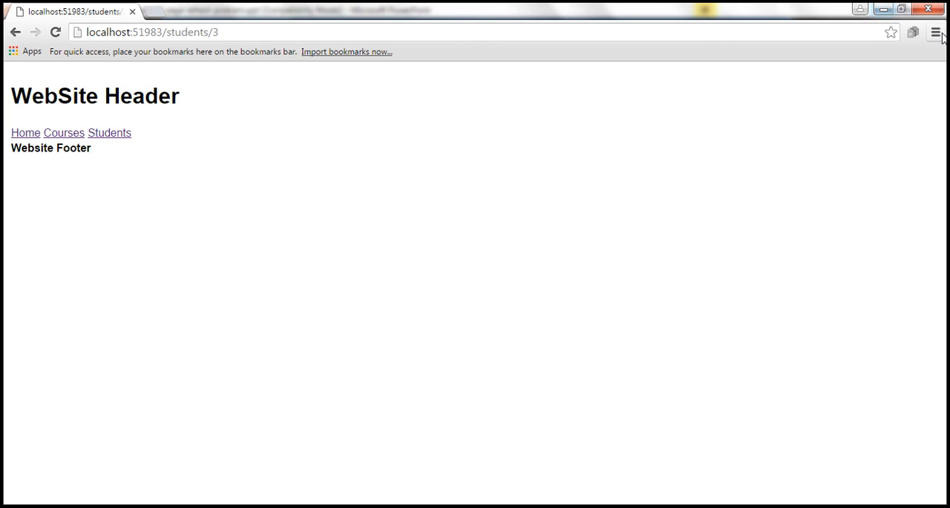
Open Chrome's developer tools from the browser menu to inspect the script errors.
click(935, 32)
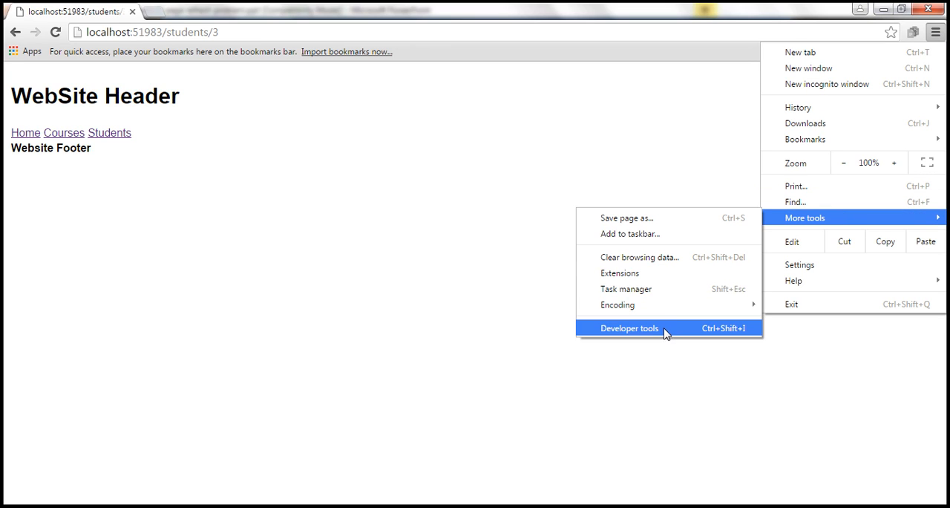
click(629, 328)
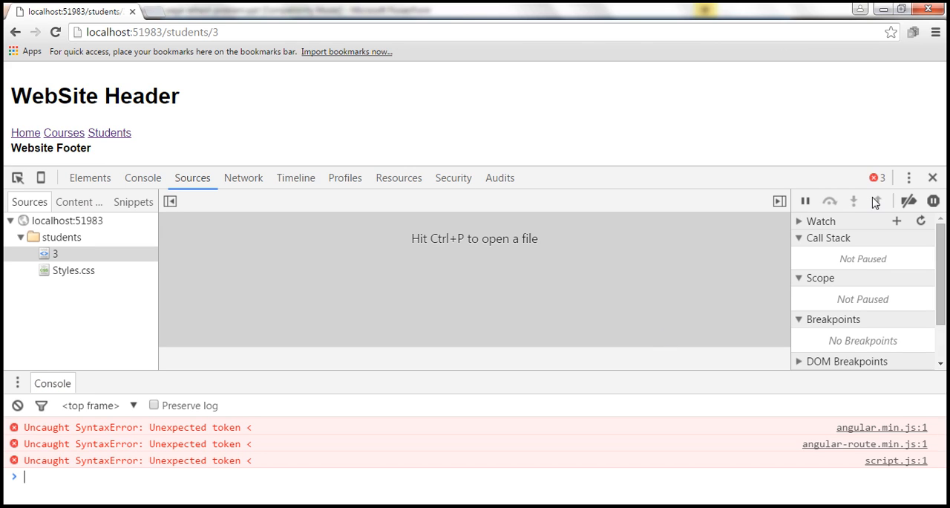
mouse_move(877, 177)
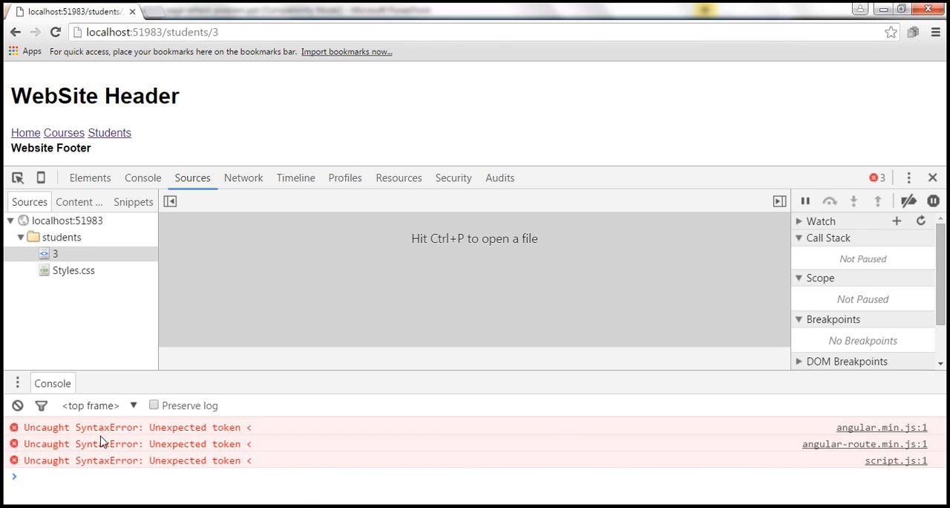
mouse_move(211, 447)
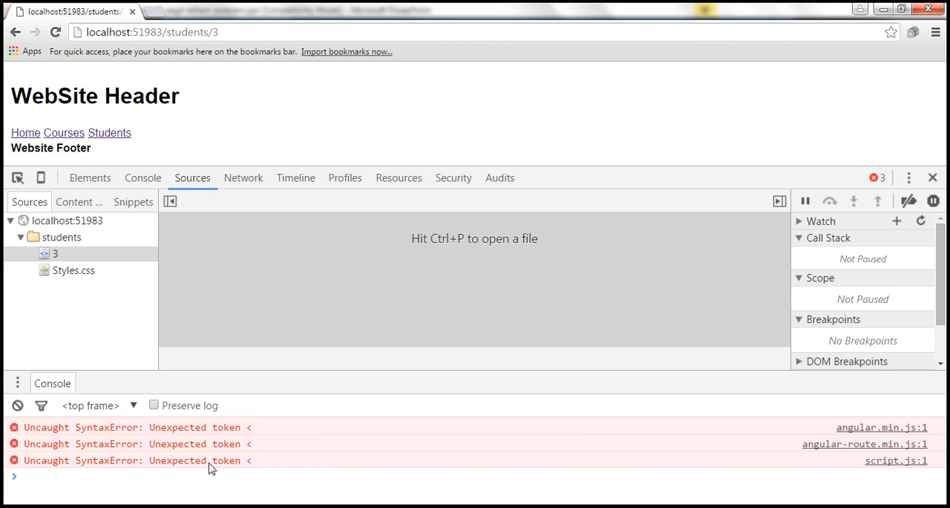
mouse_move(227, 466)
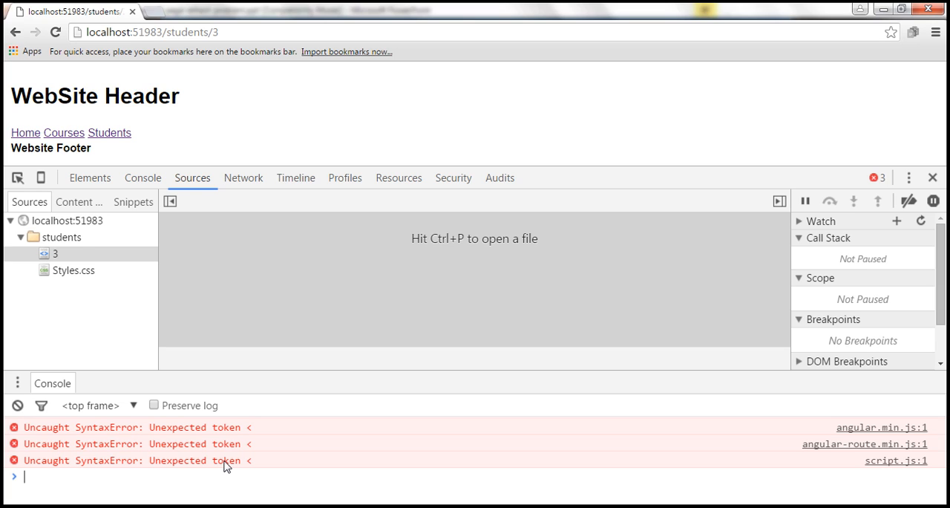
Inspect the DevTools tree showing Scripts and Styles.css loaded under the students path.
click(148, 32)
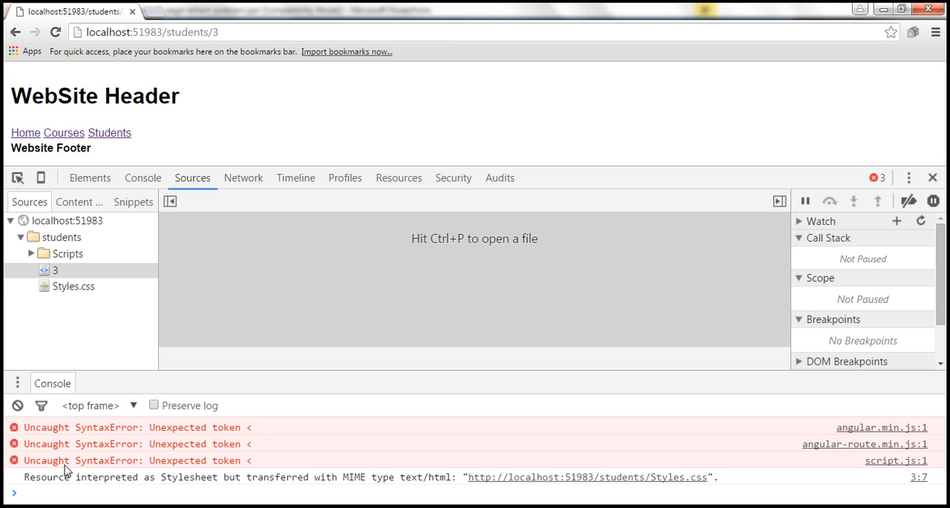
mouse_move(111, 503)
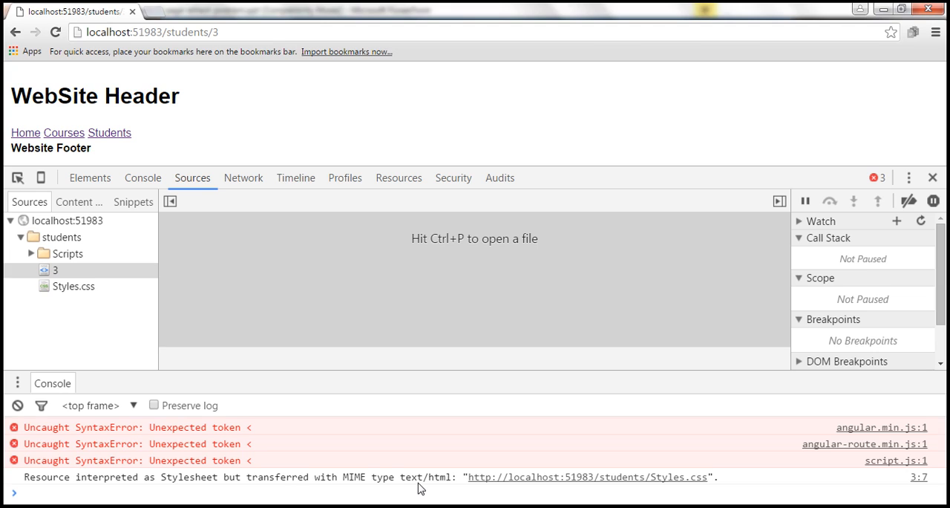
mouse_move(435, 487)
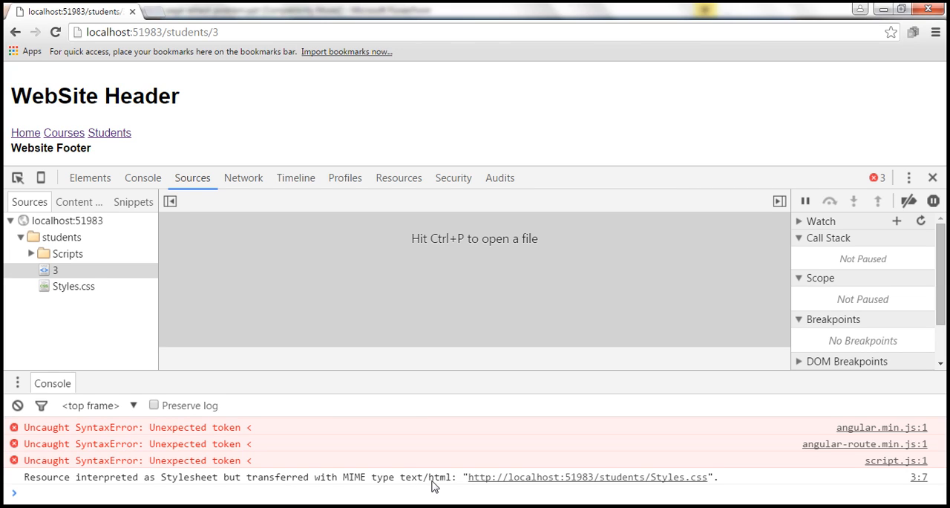
mouse_move(400, 493)
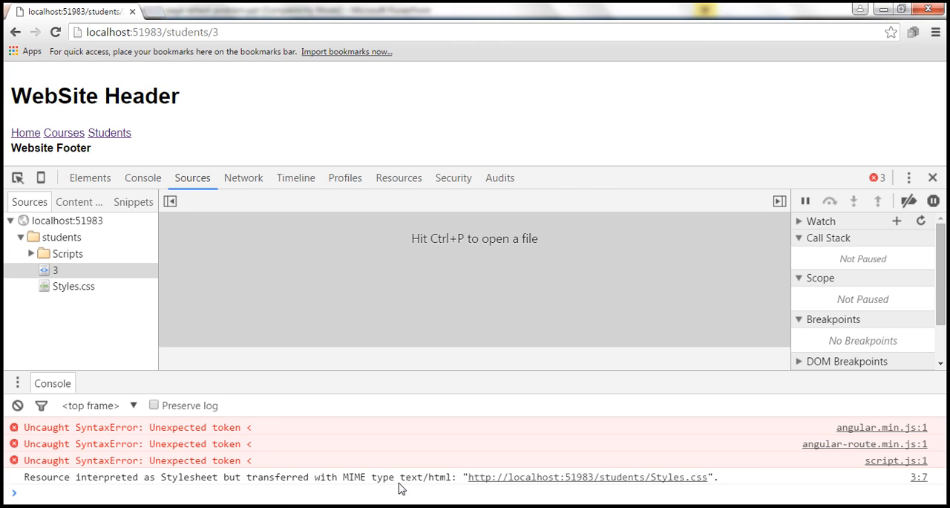
mouse_move(664, 496)
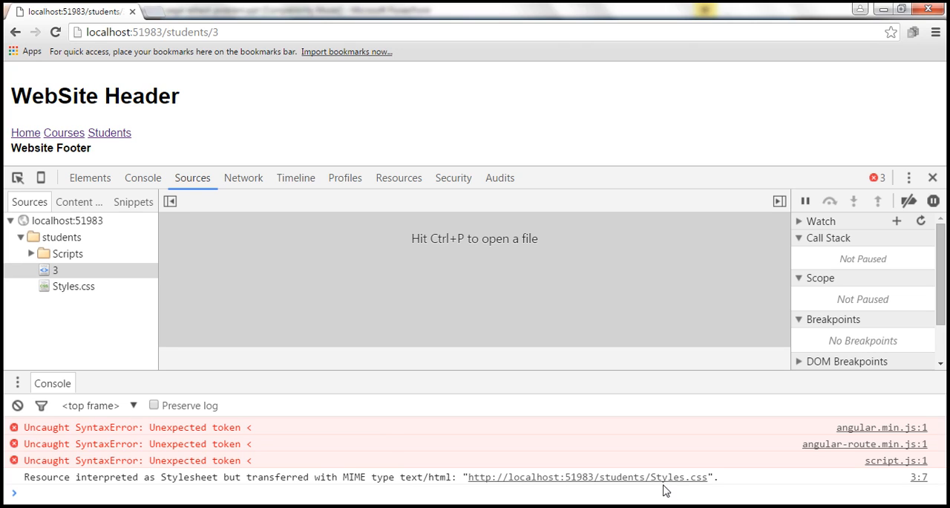
mouse_move(690, 496)
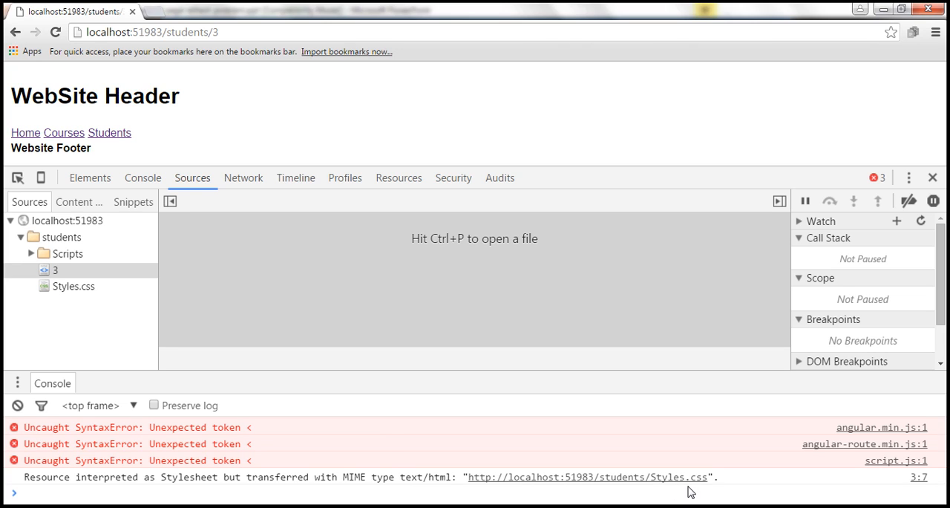
mouse_move(675, 499)
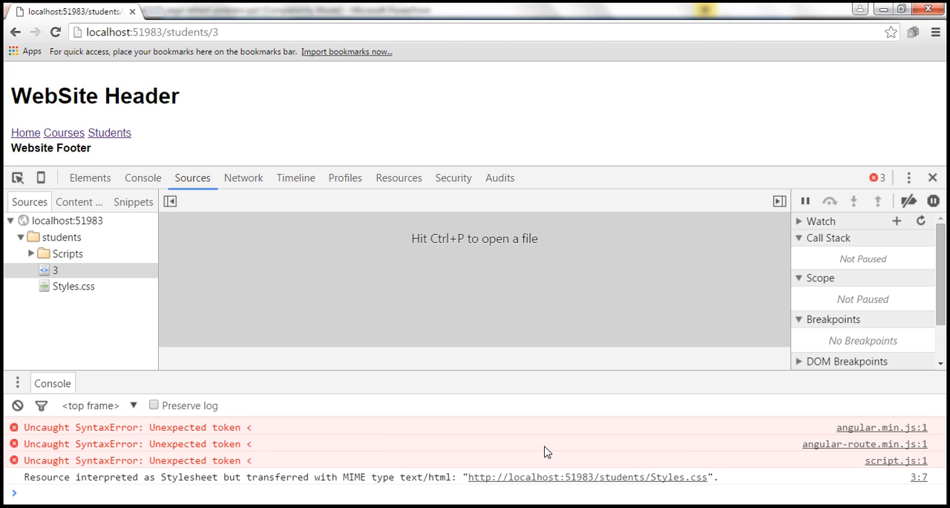
mouse_move(586, 104)
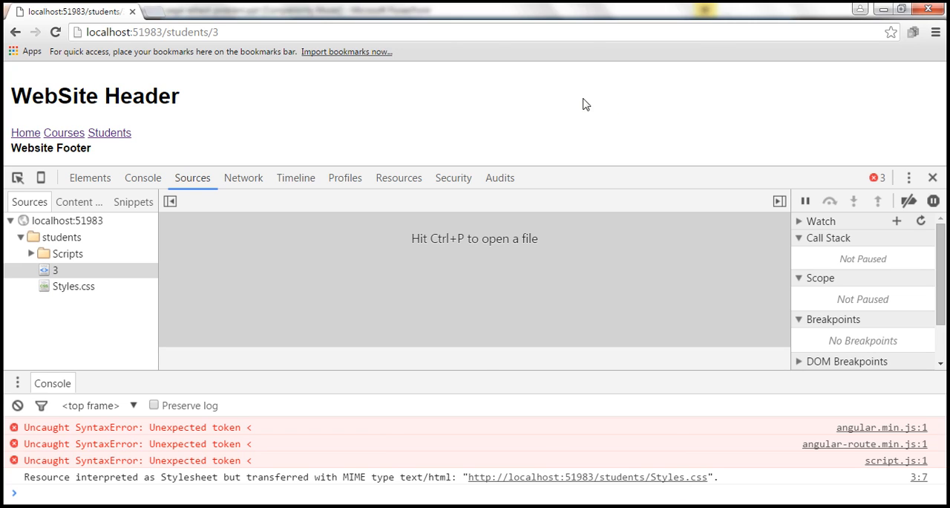
mouse_move(231, 105)
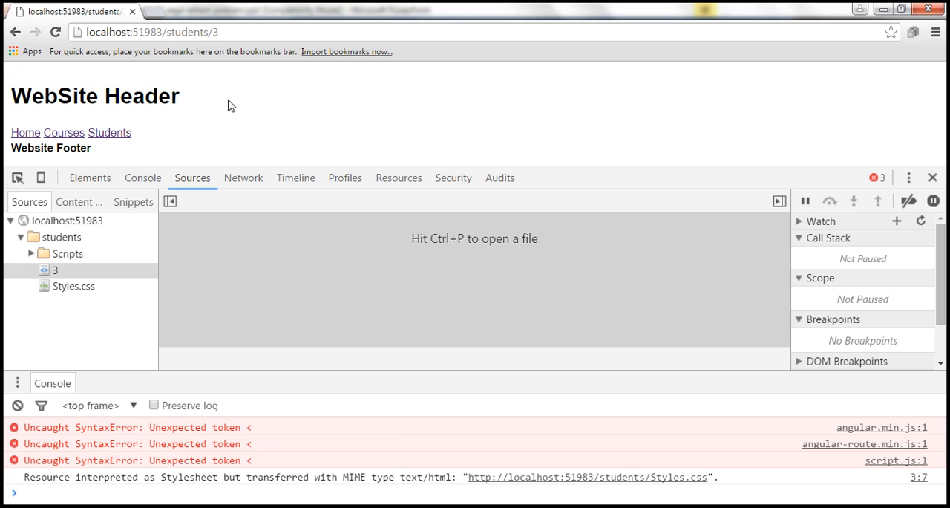
mouse_move(323, 121)
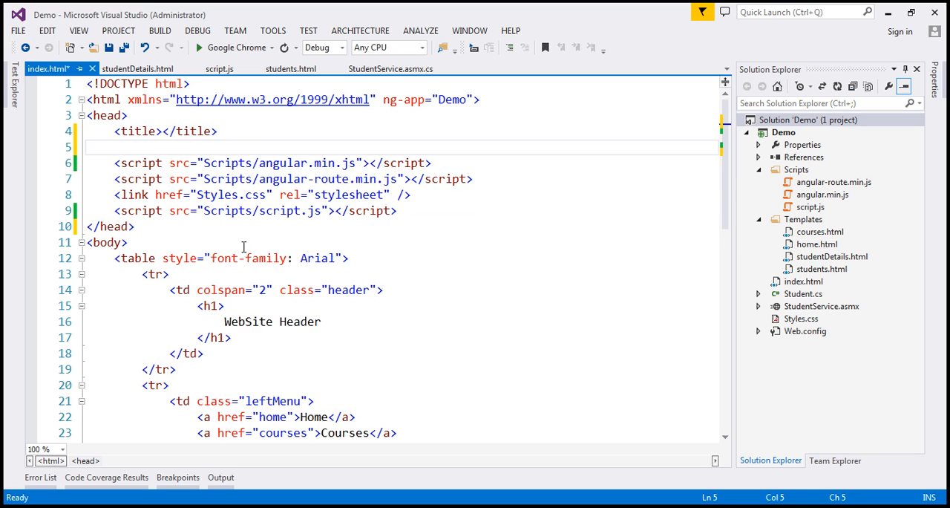
Type <base href="/" /> below the title in index.html.
text(<base href="/" />)
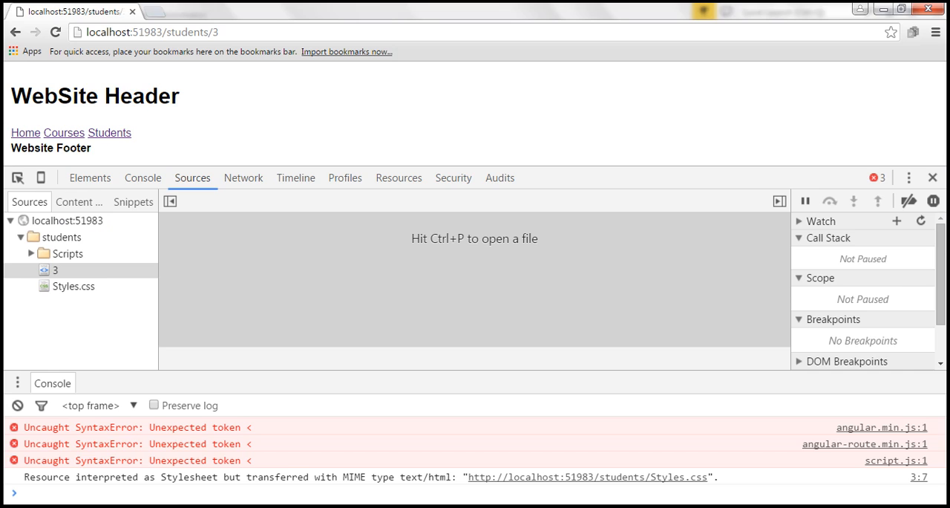
Load localhost:51983/home, now styled with header, menu and footer.
click(25, 132)
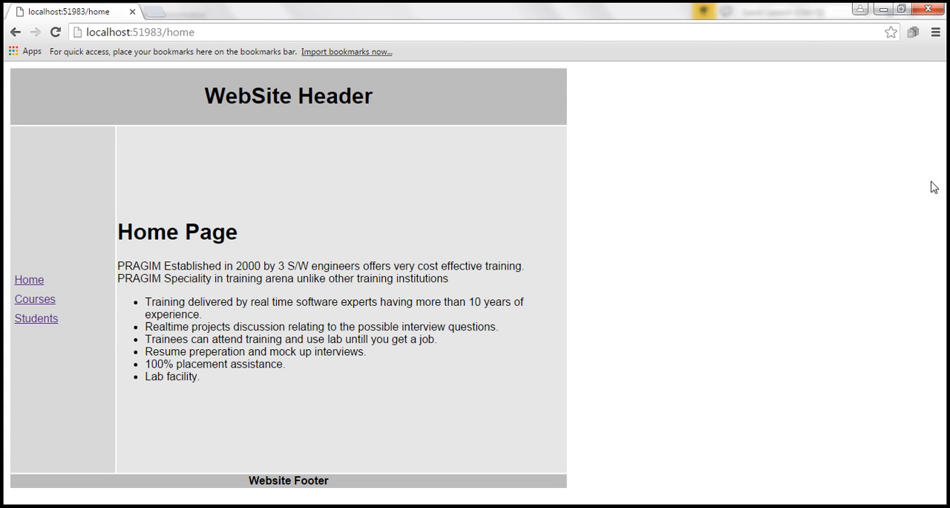
mouse_move(710, 195)
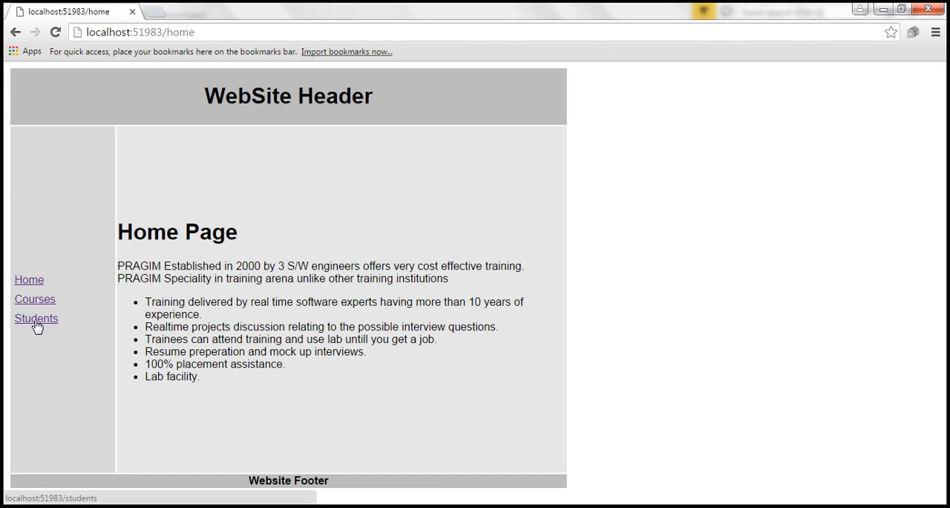
Go to the students list and open John's details (Id 2, Male, Sydney).
click(36, 318)
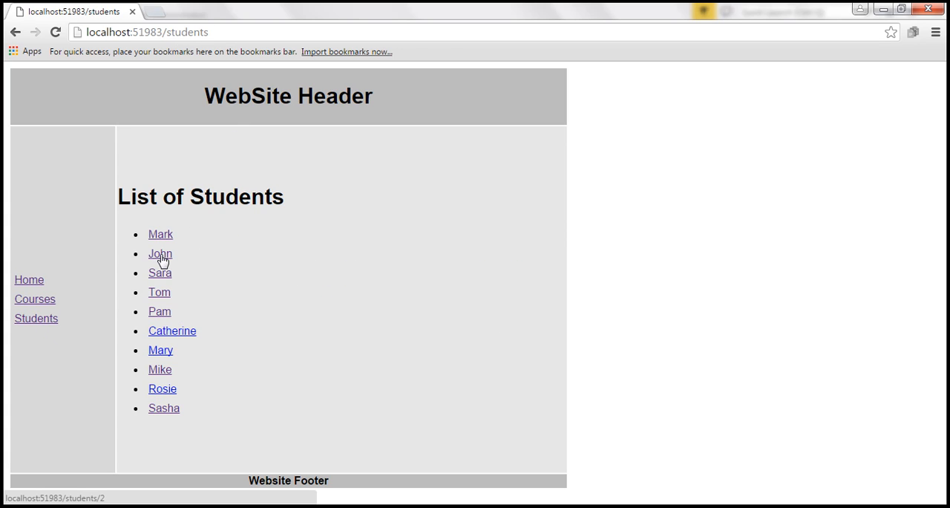
click(159, 254)
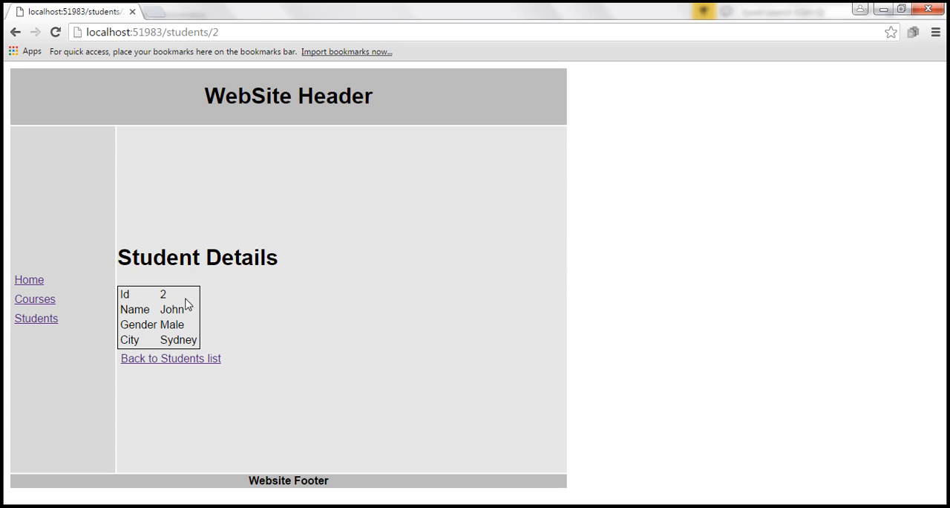
mouse_move(703, 148)
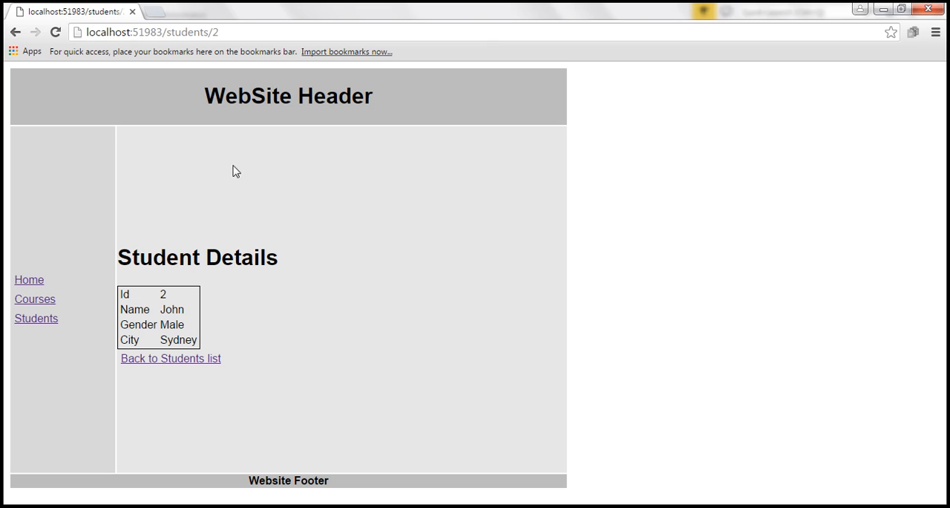
mouse_move(397, 225)
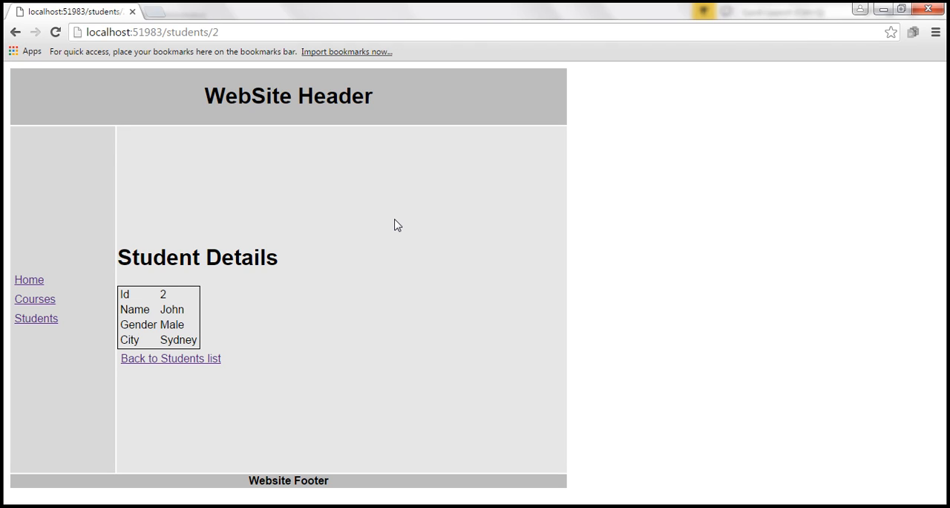
mouse_move(174, 453)
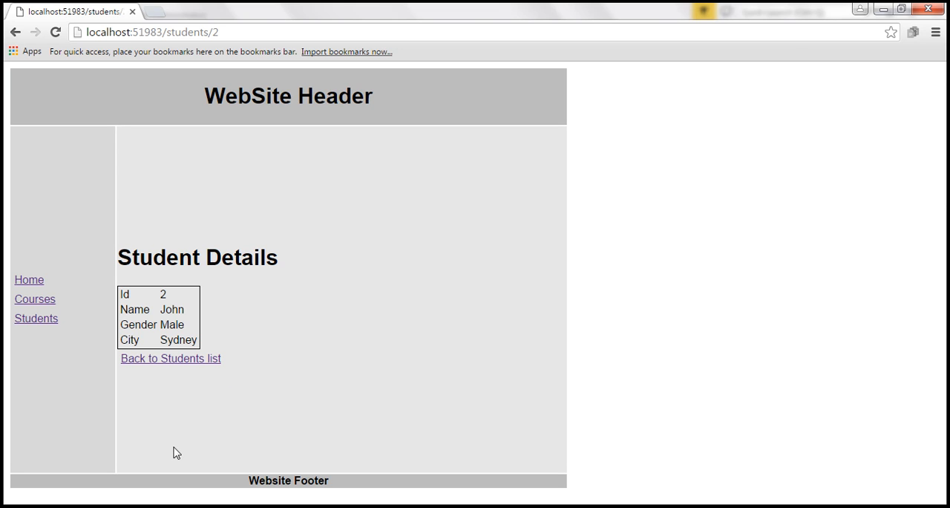